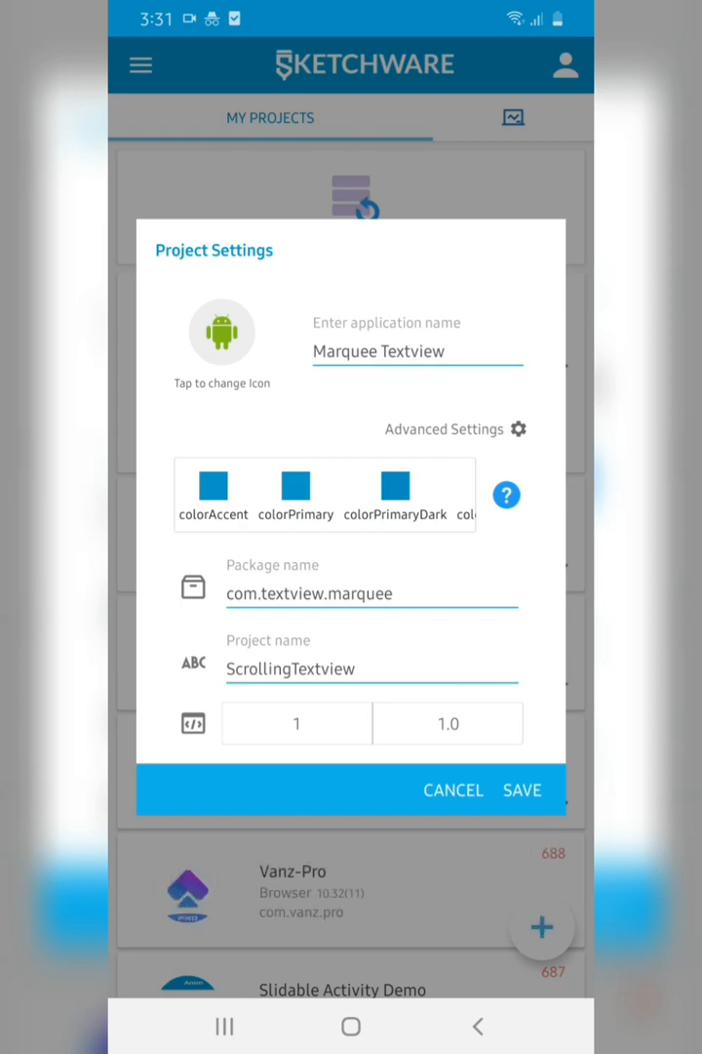
- Save the Marquee Textview project, open it, and view textview1's activity events
left_click(522, 789)
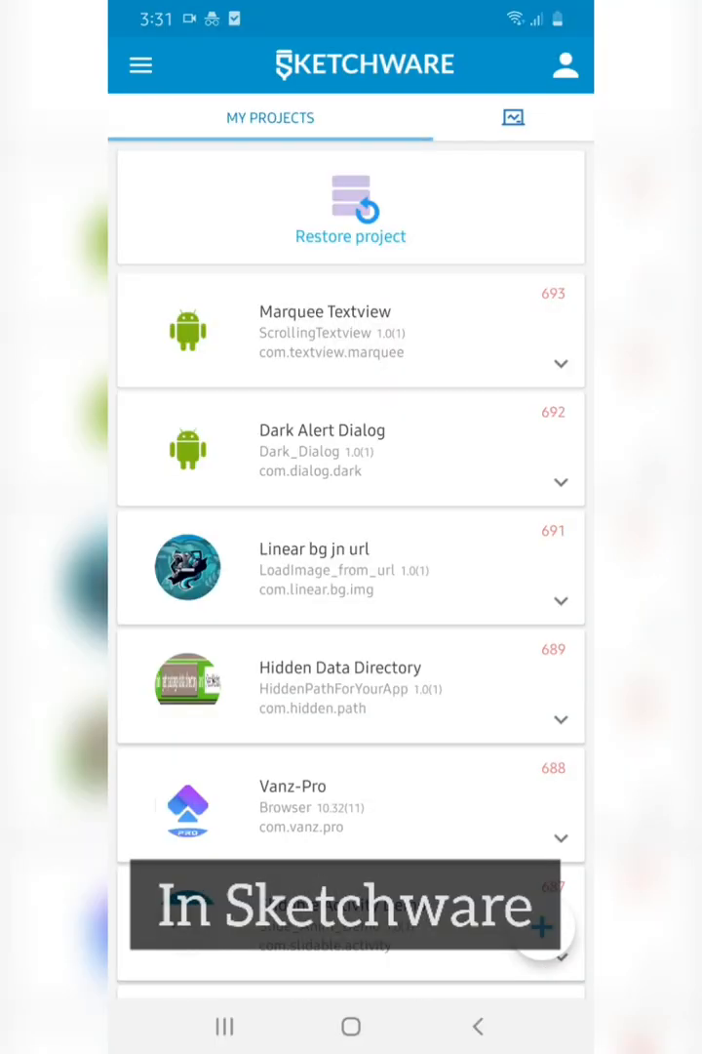
left_click(351, 329)
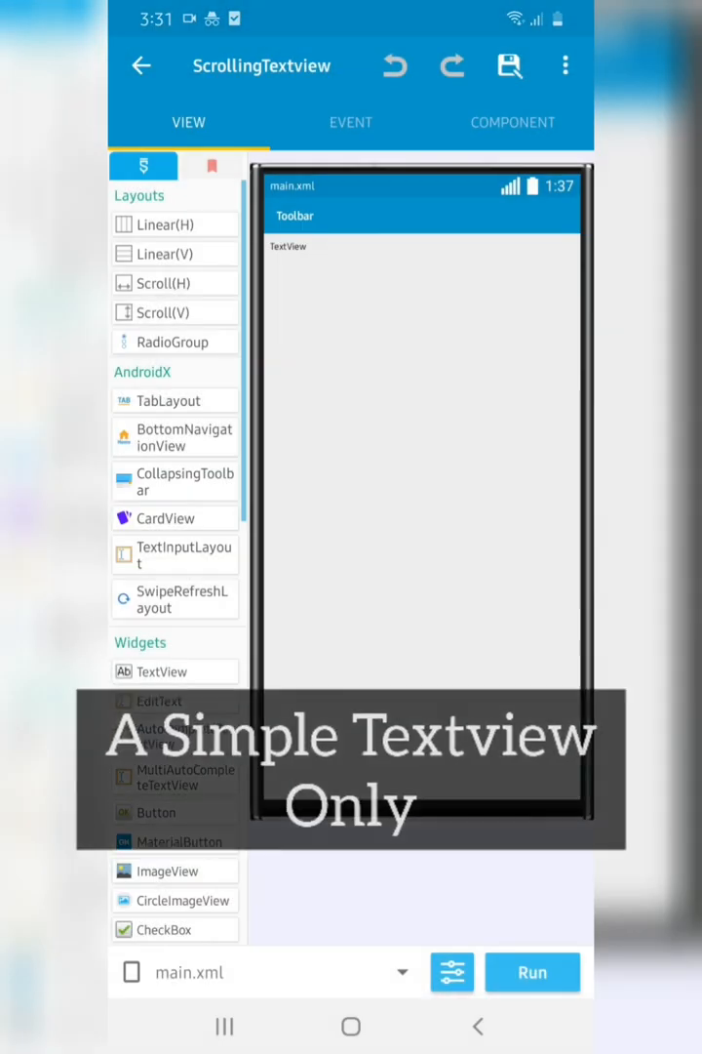
left_click(287, 246)
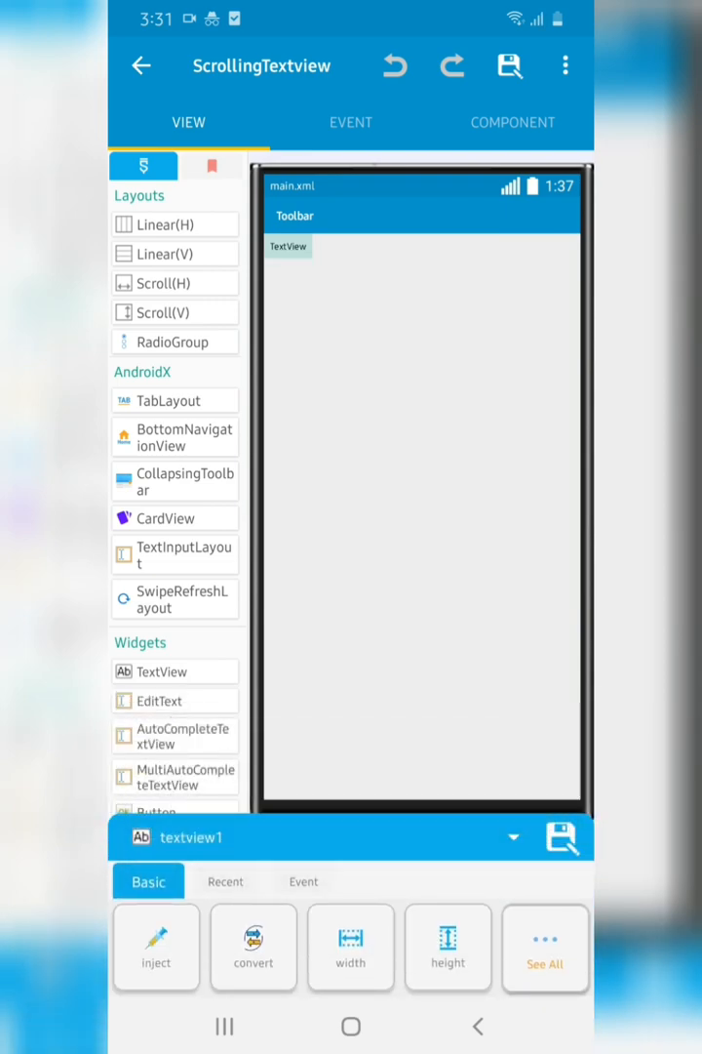
left_click(350, 122)
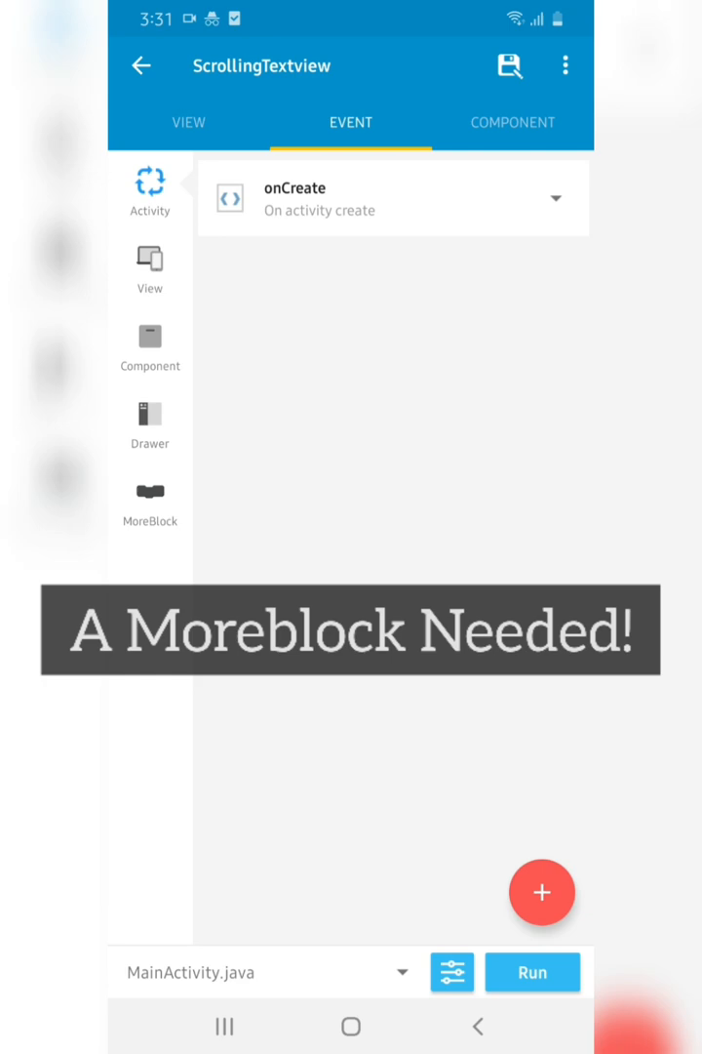
- Show the MarqueeScrollTextview MoreBlock and open the onCreate event using it
left_click(150, 502)
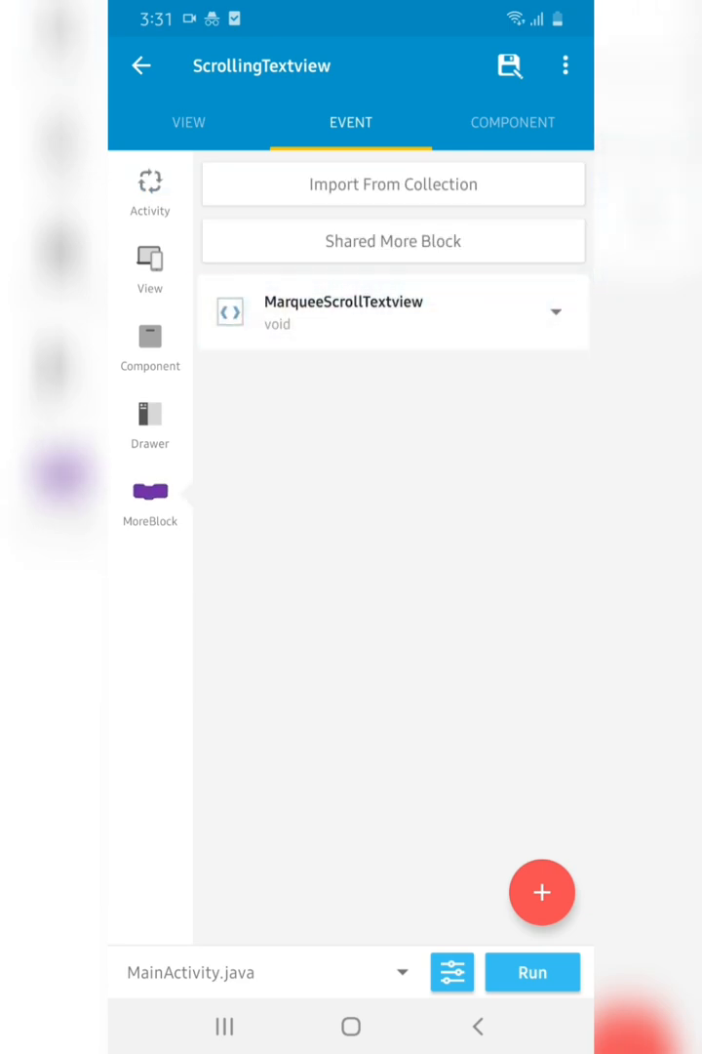
left_click(151, 193)
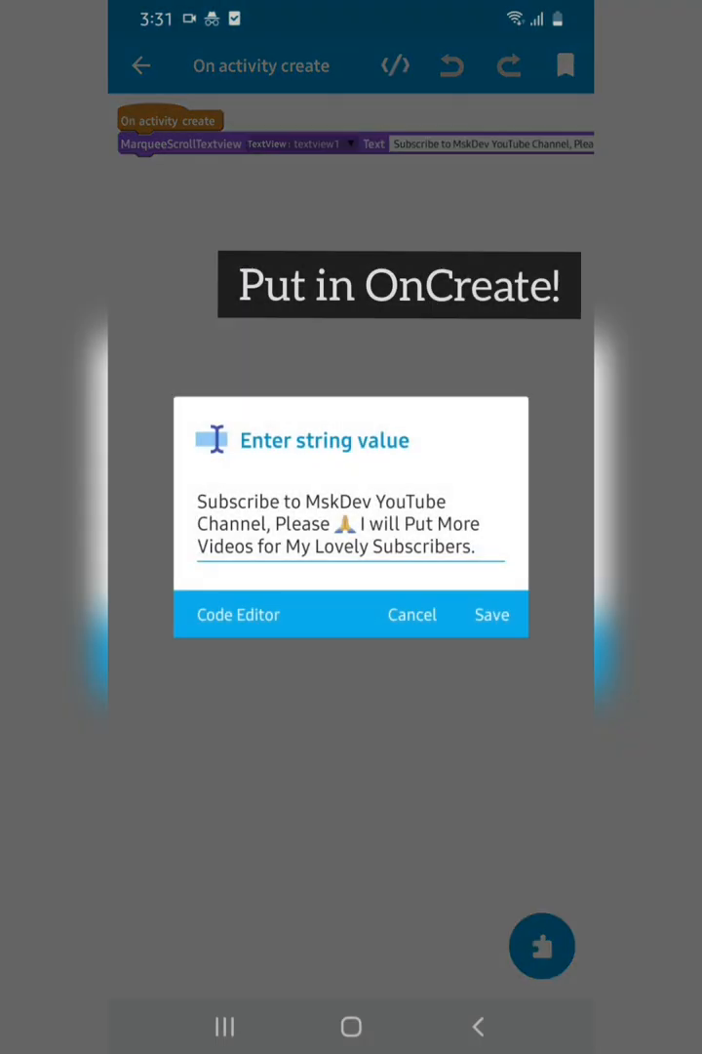
- Save the subscribe message text, target textview1, and browse the View blocks
left_click(351, 546)
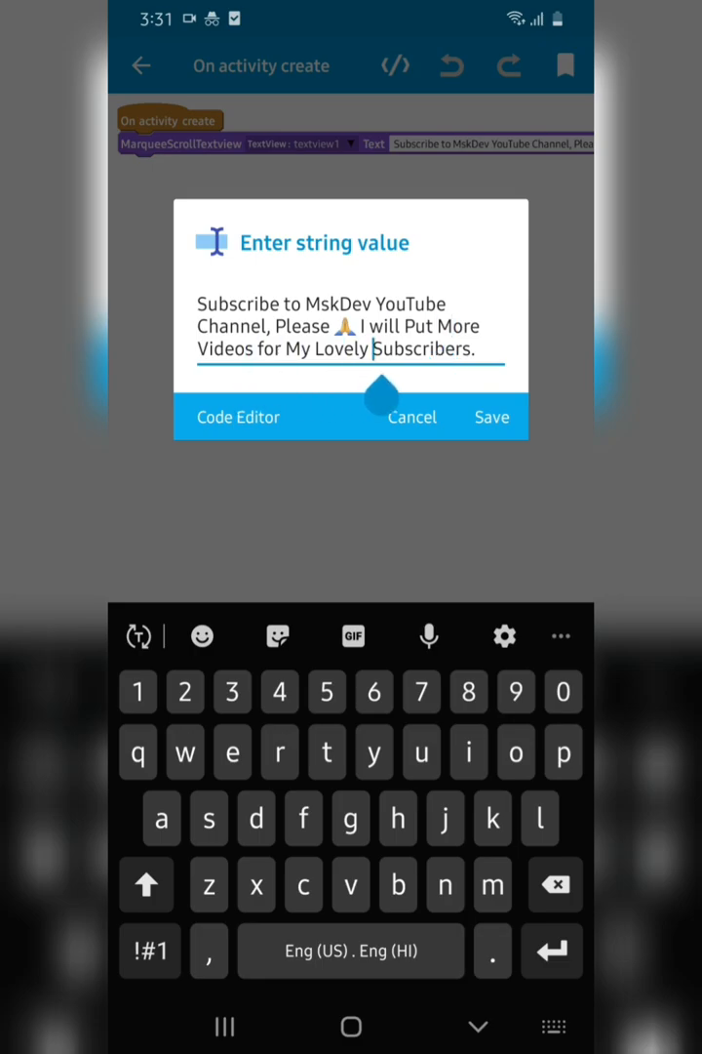
left_click(491, 417)
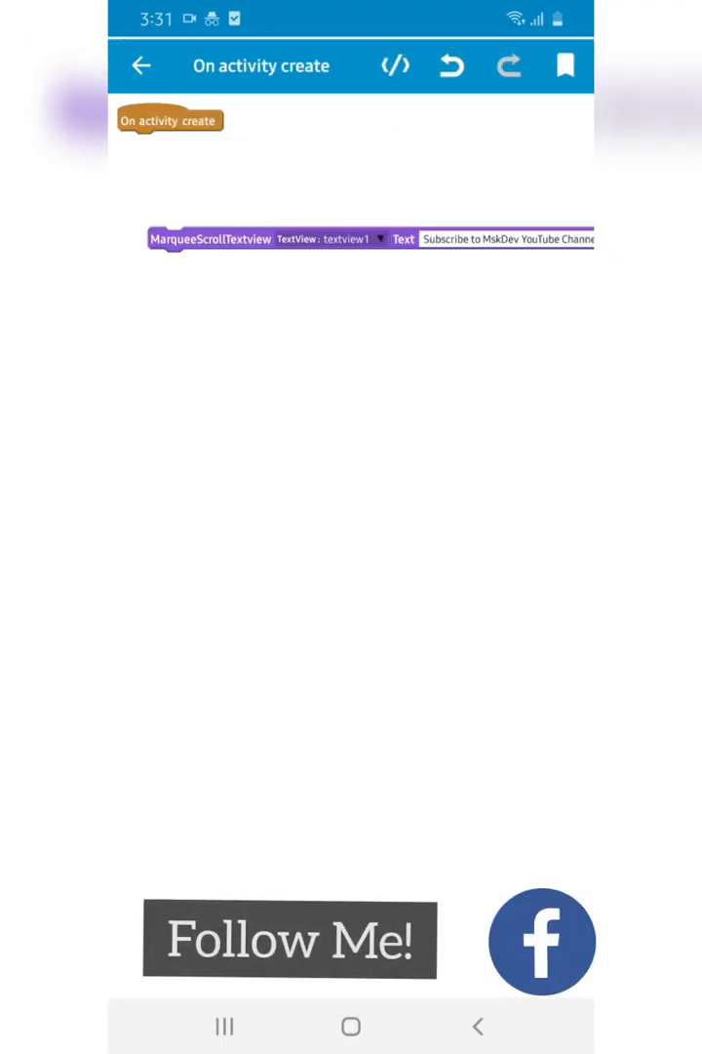
left_click(331, 239)
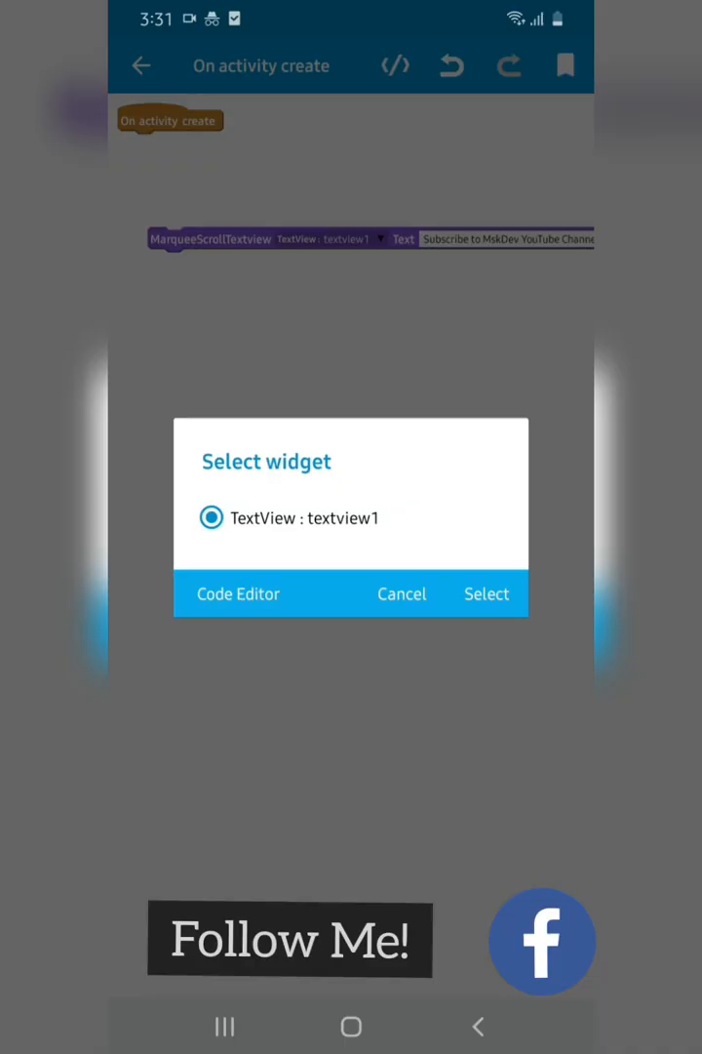
left_click(486, 593)
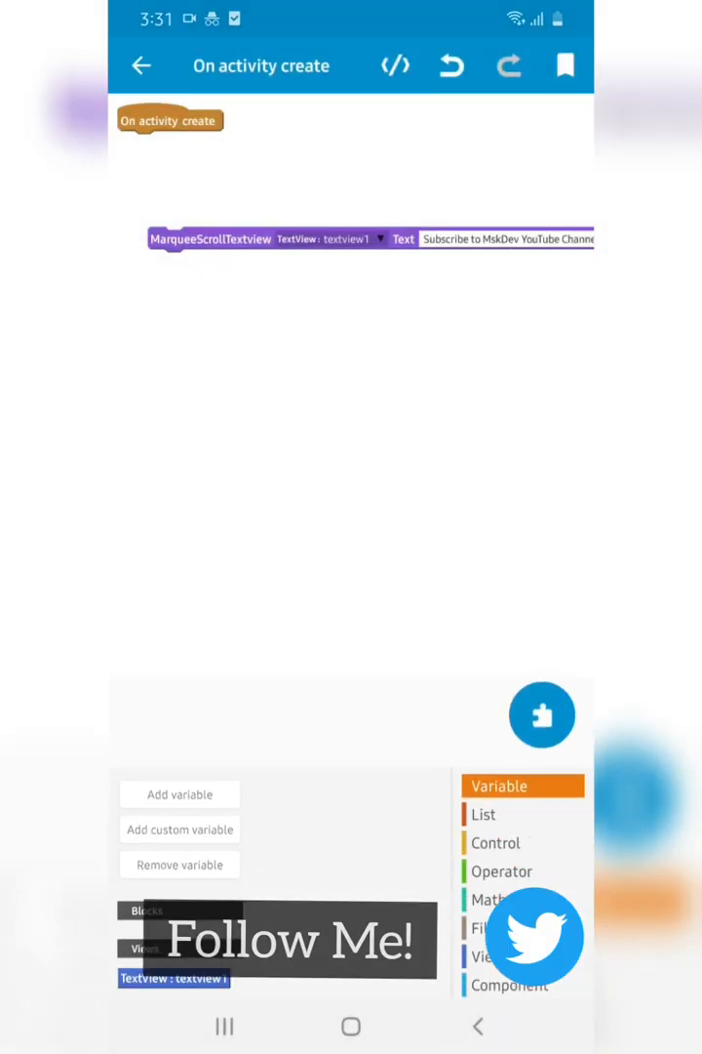
left_click(488, 902)
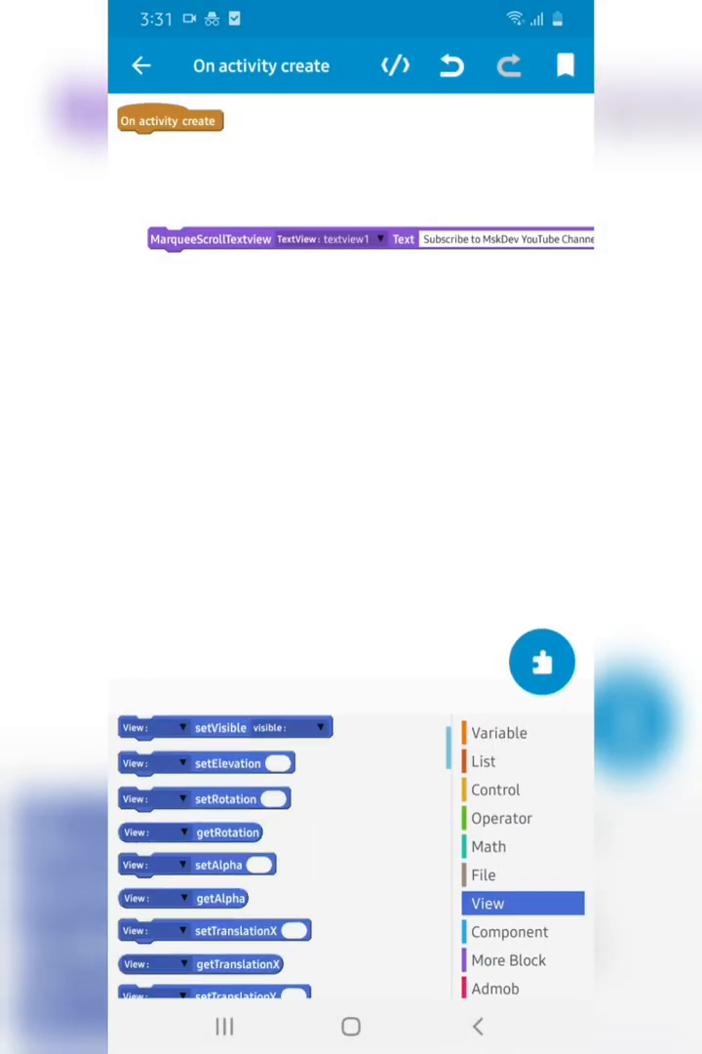
scroll("down", 3)
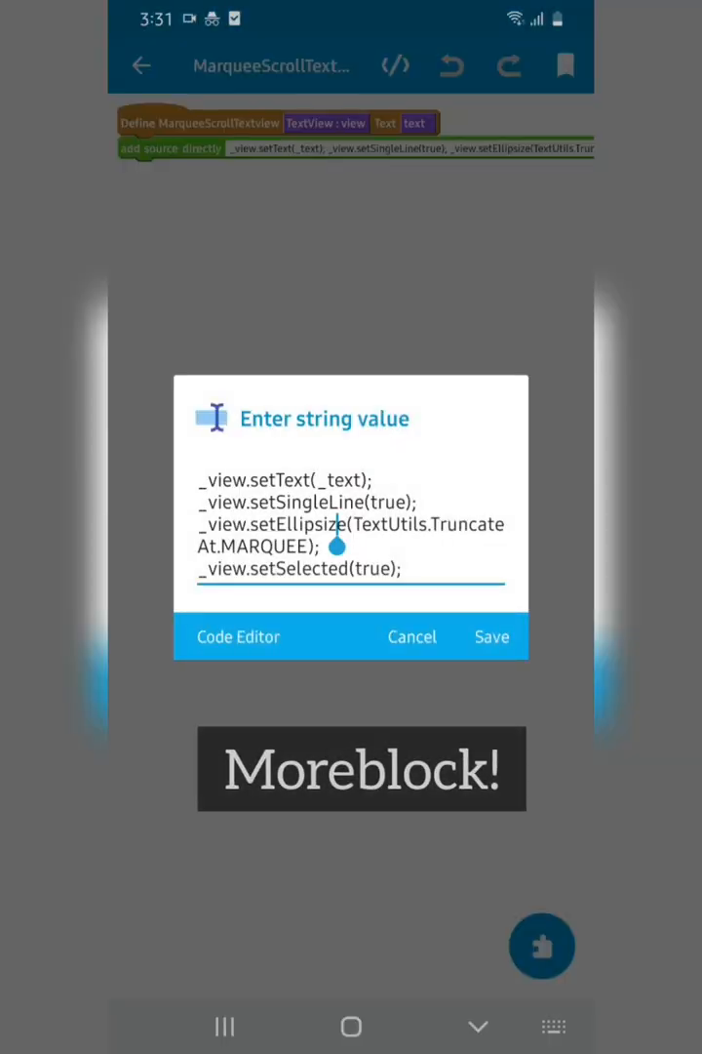
- Add a '// Code in Descript' comment line to the MoreBlock's source code
left_click(351, 547)
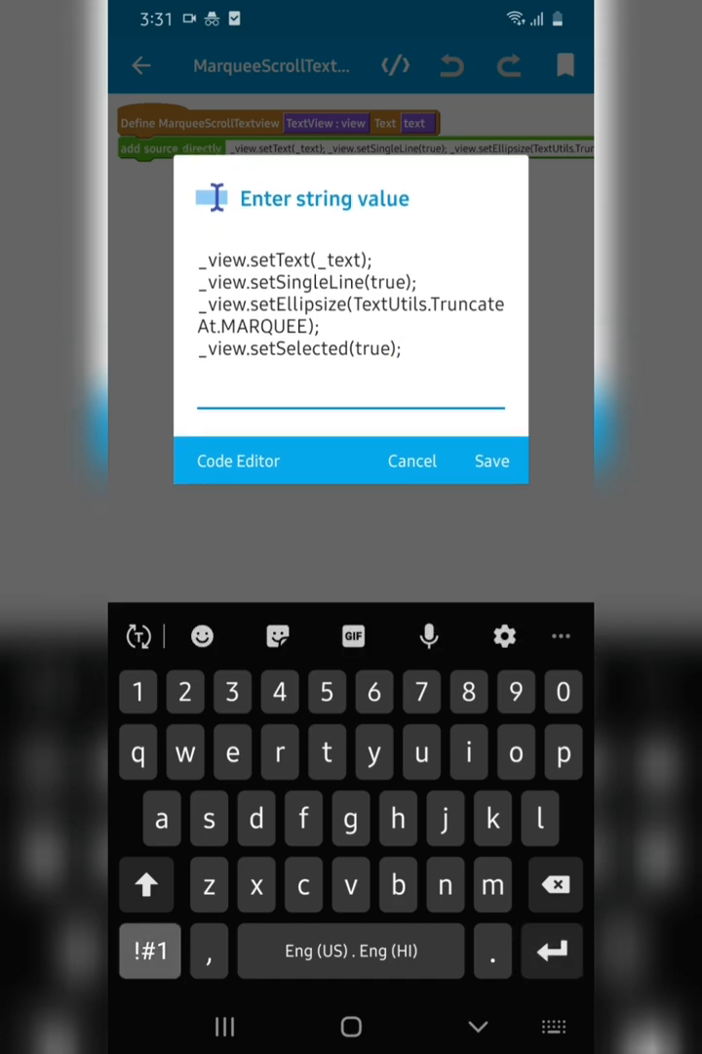
type("// Code")
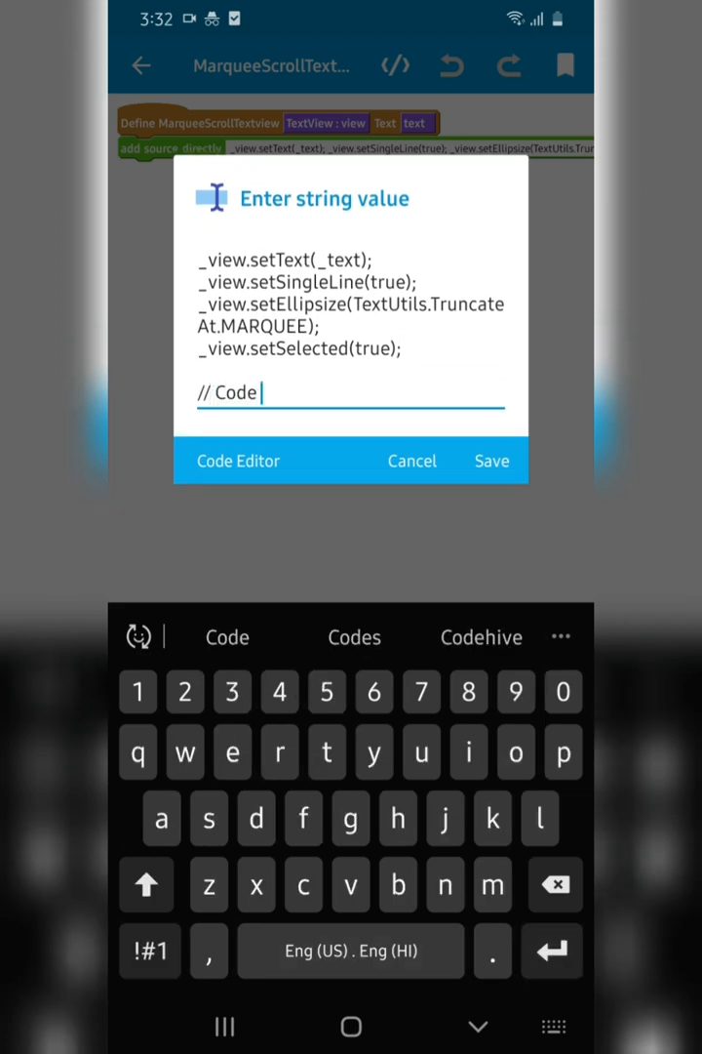
type("in Descript")
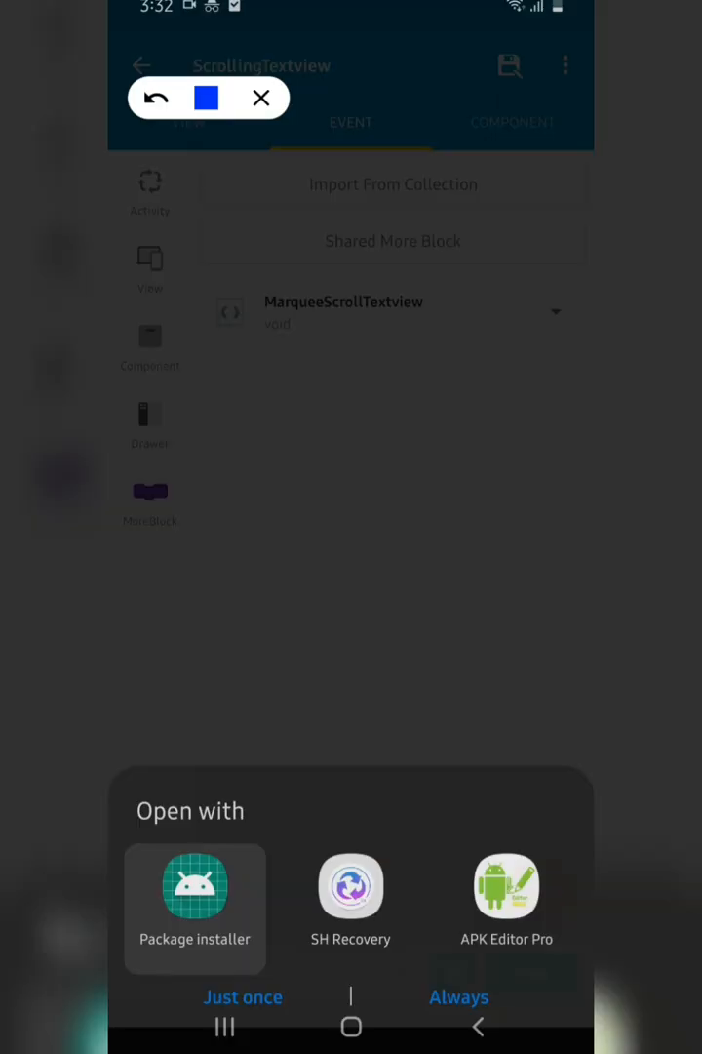
- Install the built Marquee Textview app with Package installer and launch it
left_click(194, 908)
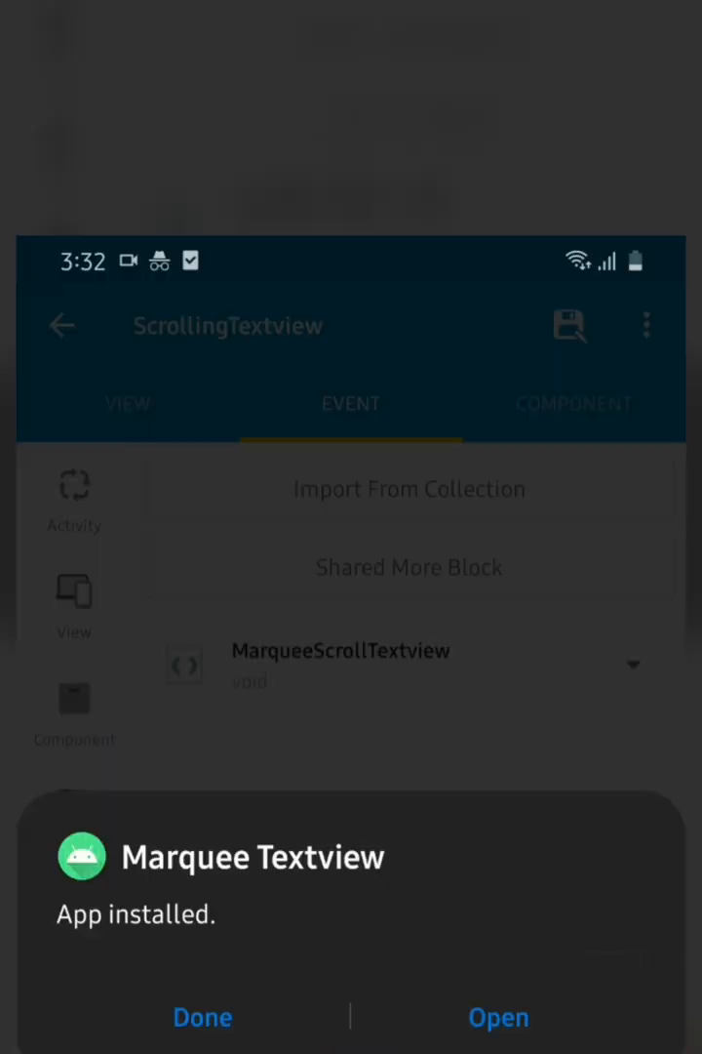
left_click(499, 1016)
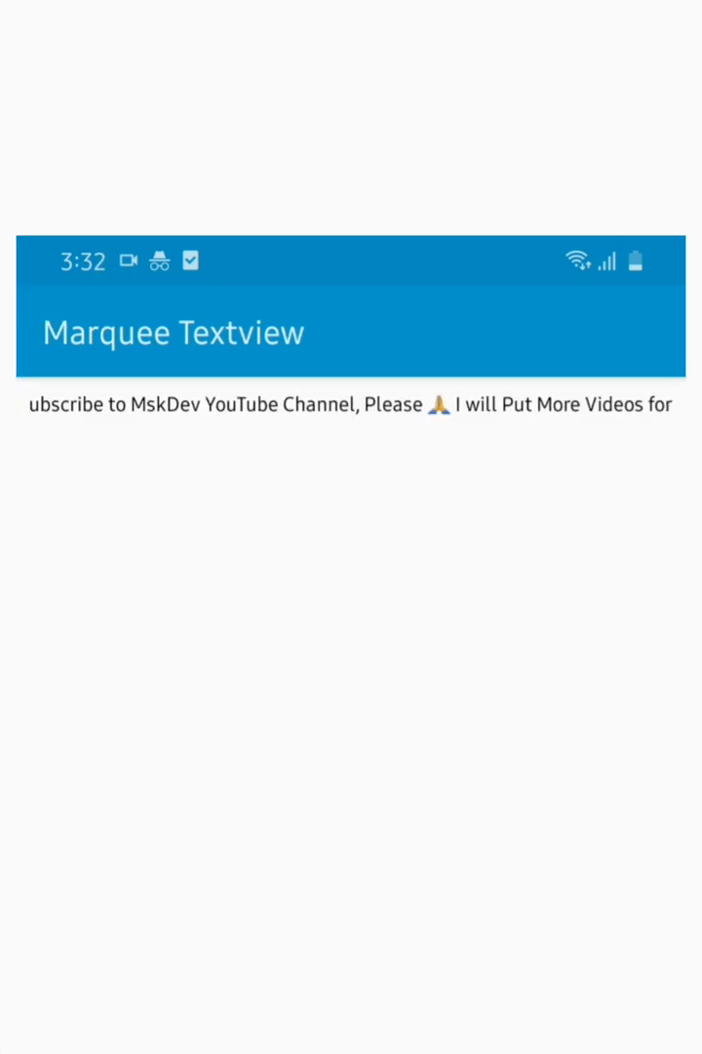